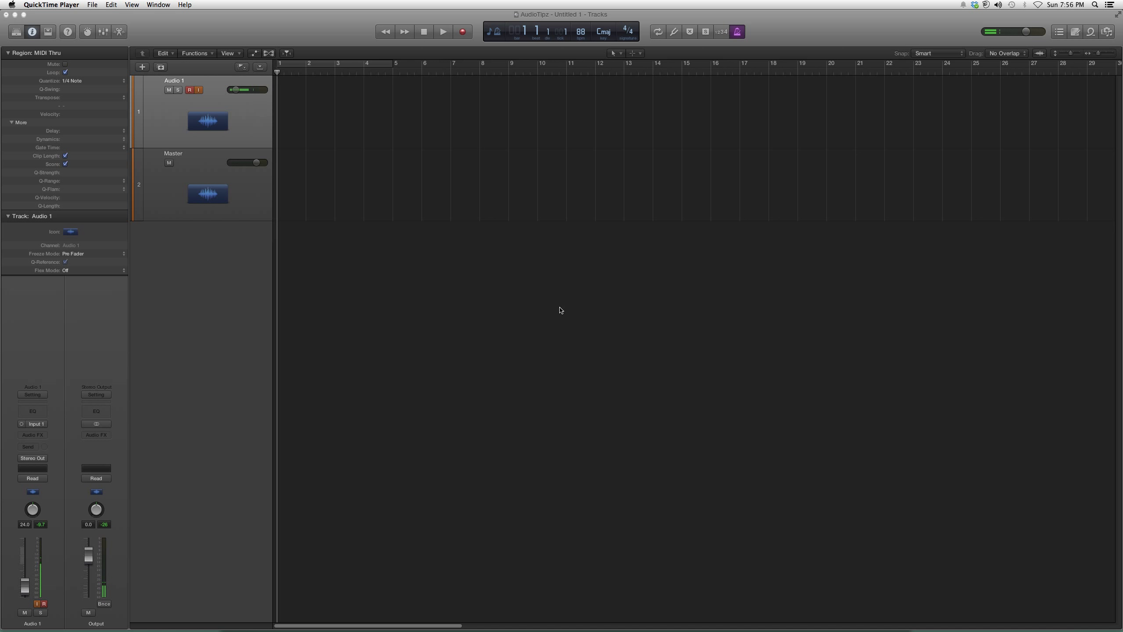
mouse_move(437, 298)
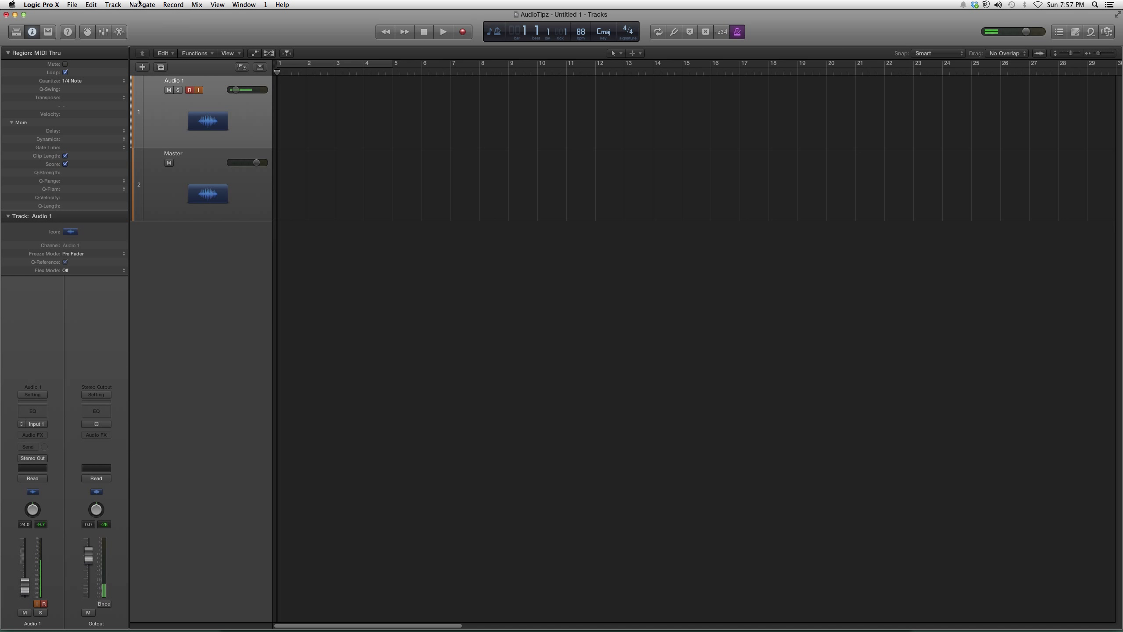
- Create a Folder Stack from the Audio 1 track via Track > Create Track Stack
left_click(113, 4)
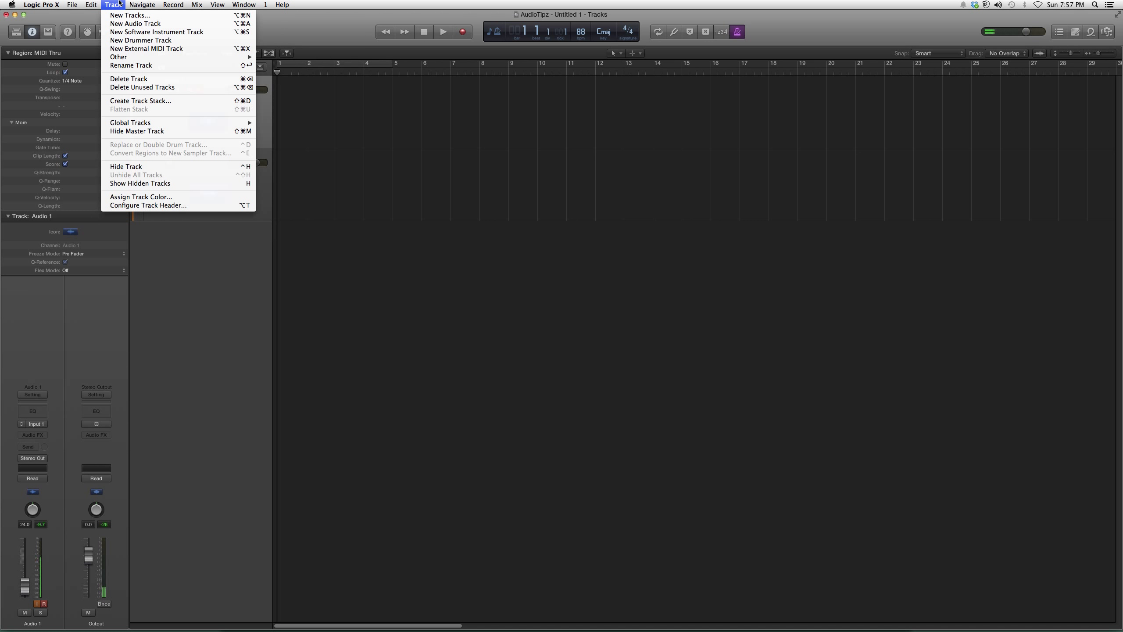
mouse_move(141, 100)
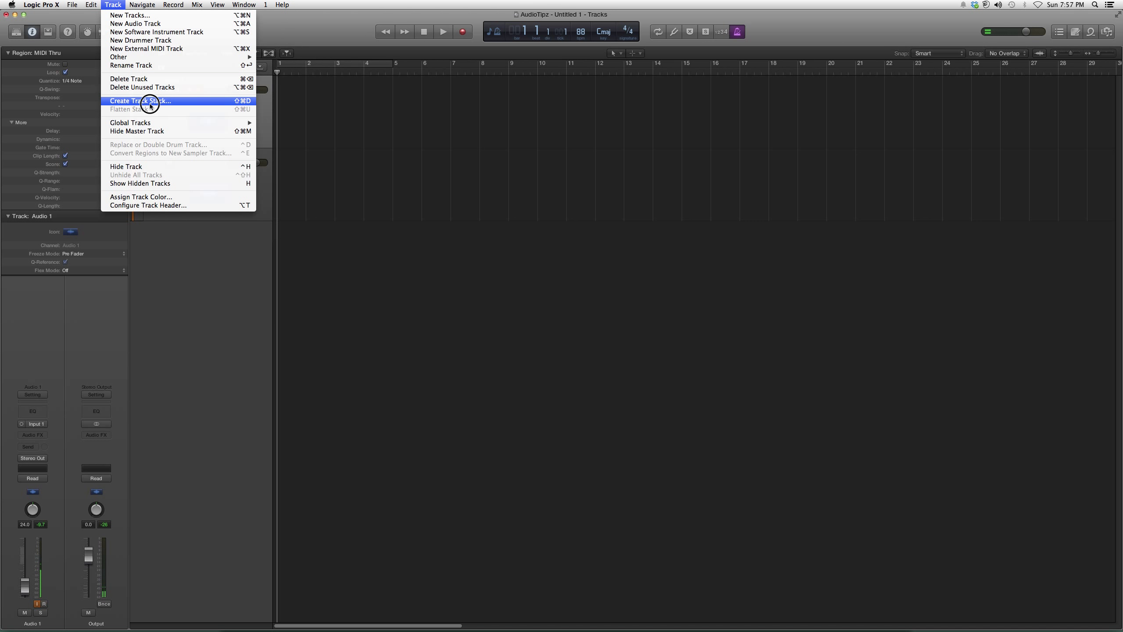
left_click(141, 100)
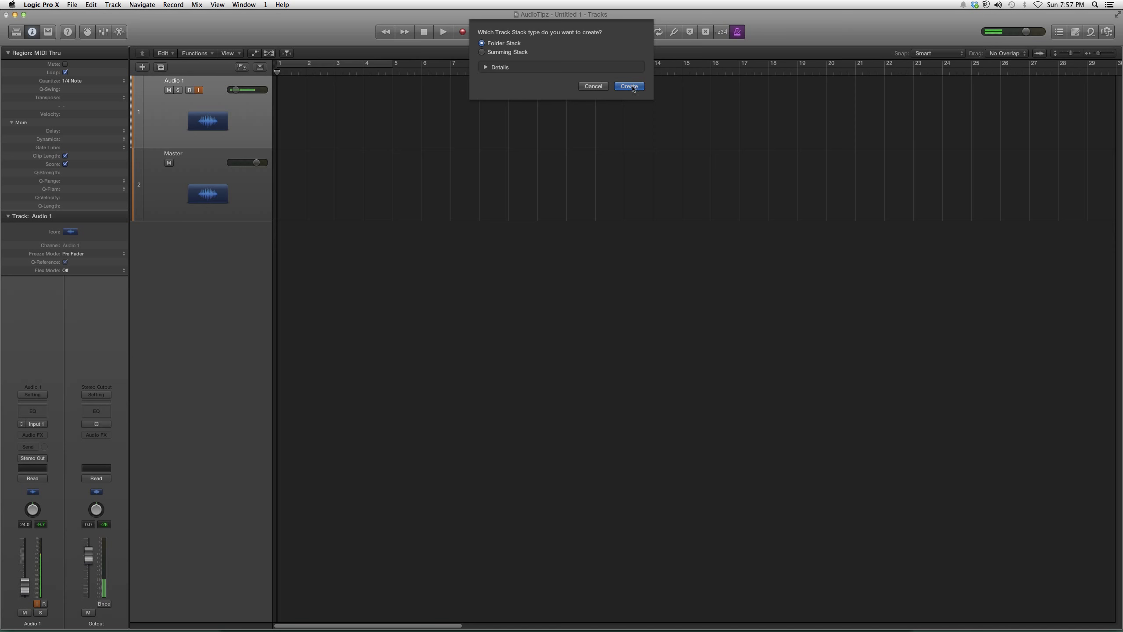
left_click(628, 86)
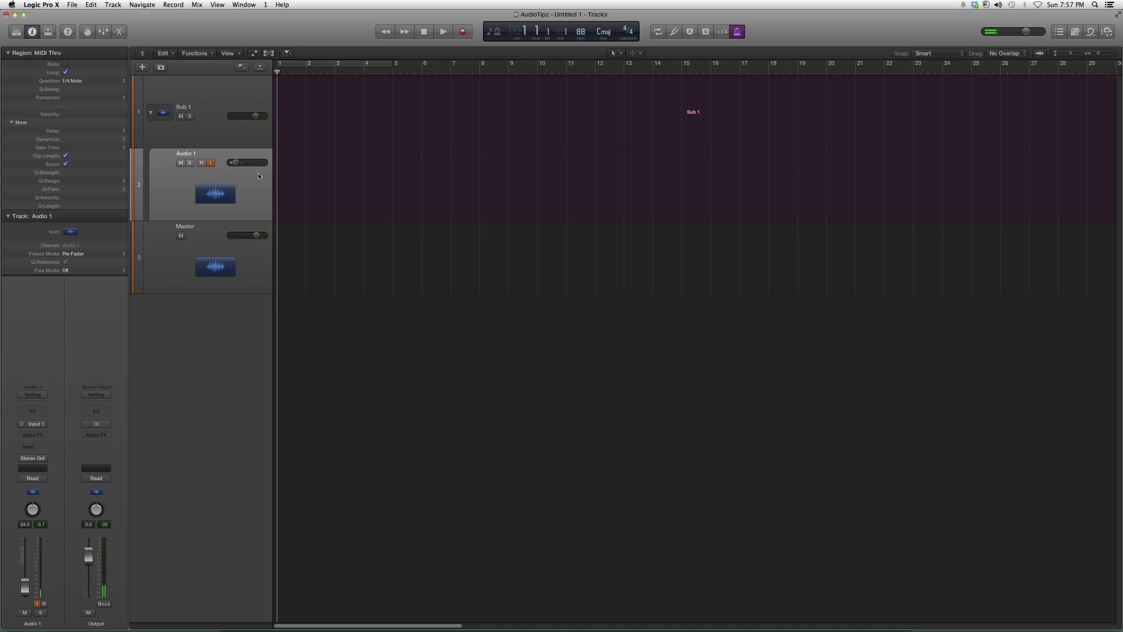
mouse_move(346, 158)
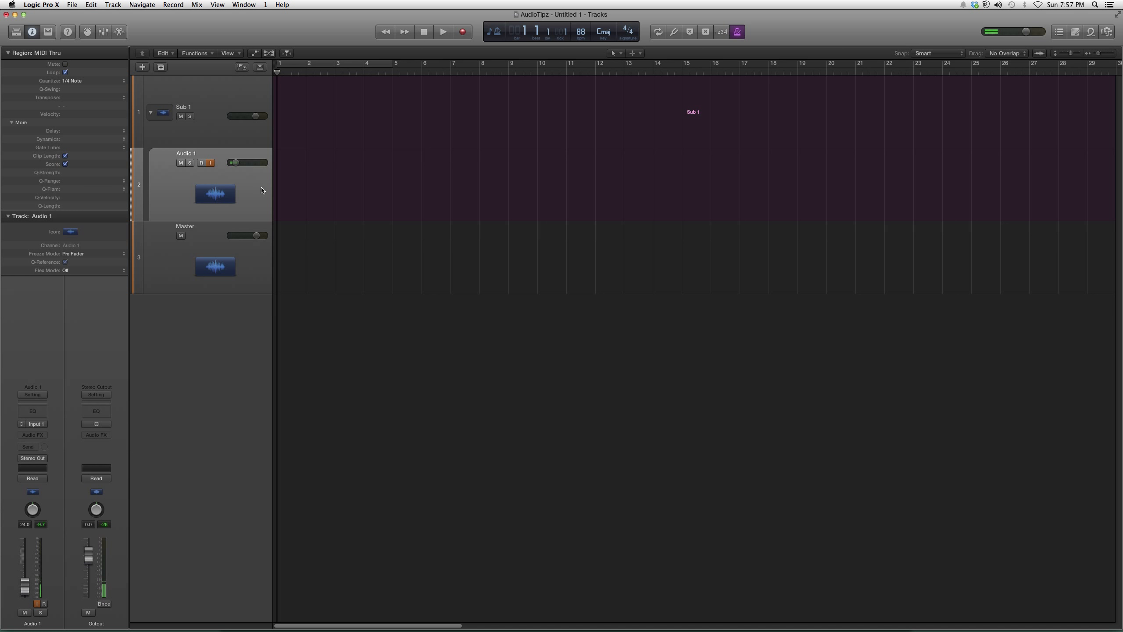
mouse_move(253, 194)
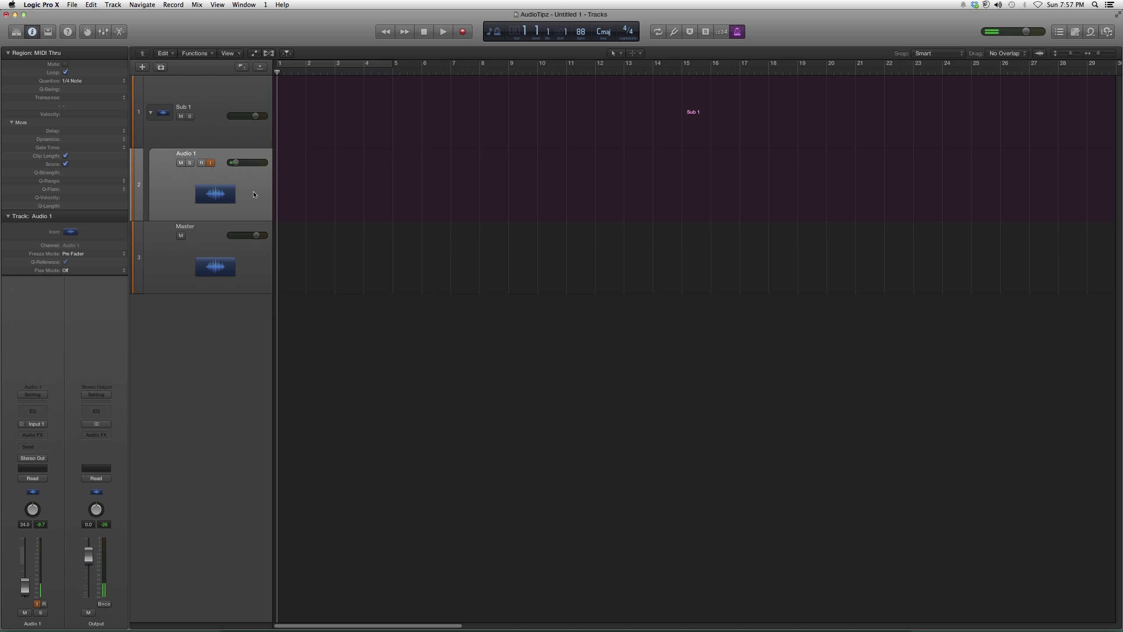
mouse_move(146, 68)
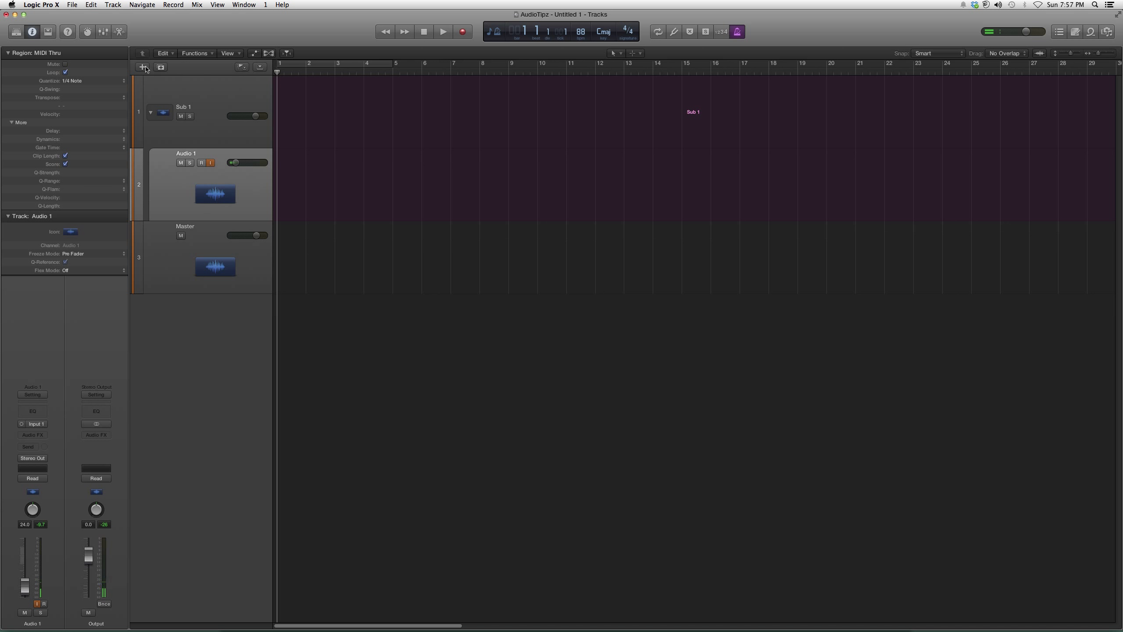
- Add four audio tracks so Audio 1 through Audio 5 sit inside the Sub 1 stack
left_click(142, 67)
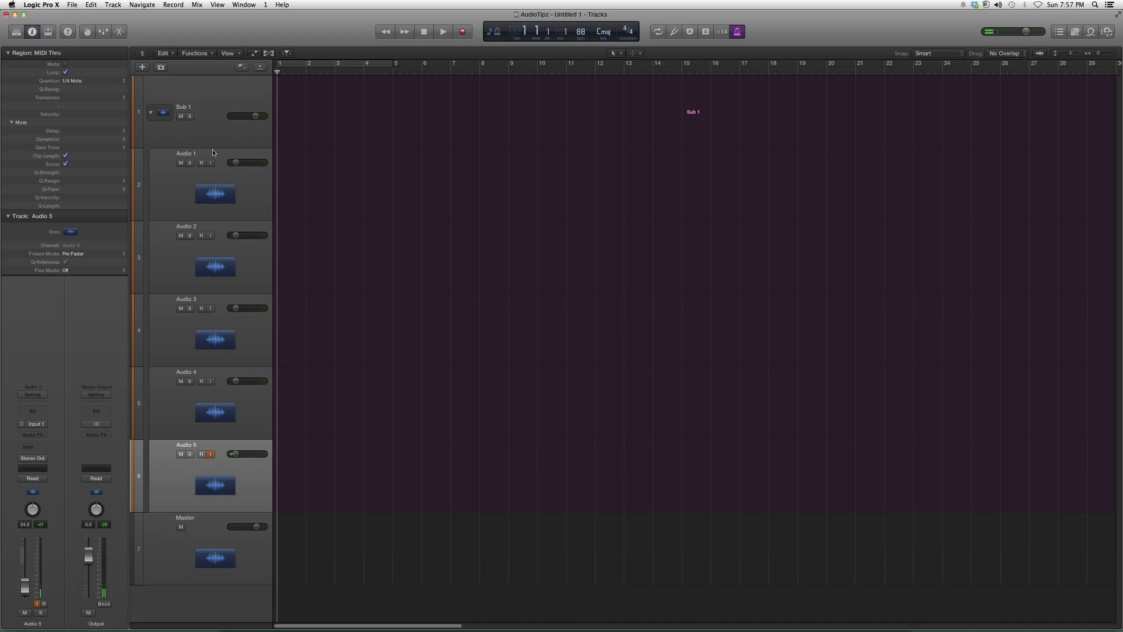
left_click(196, 153)
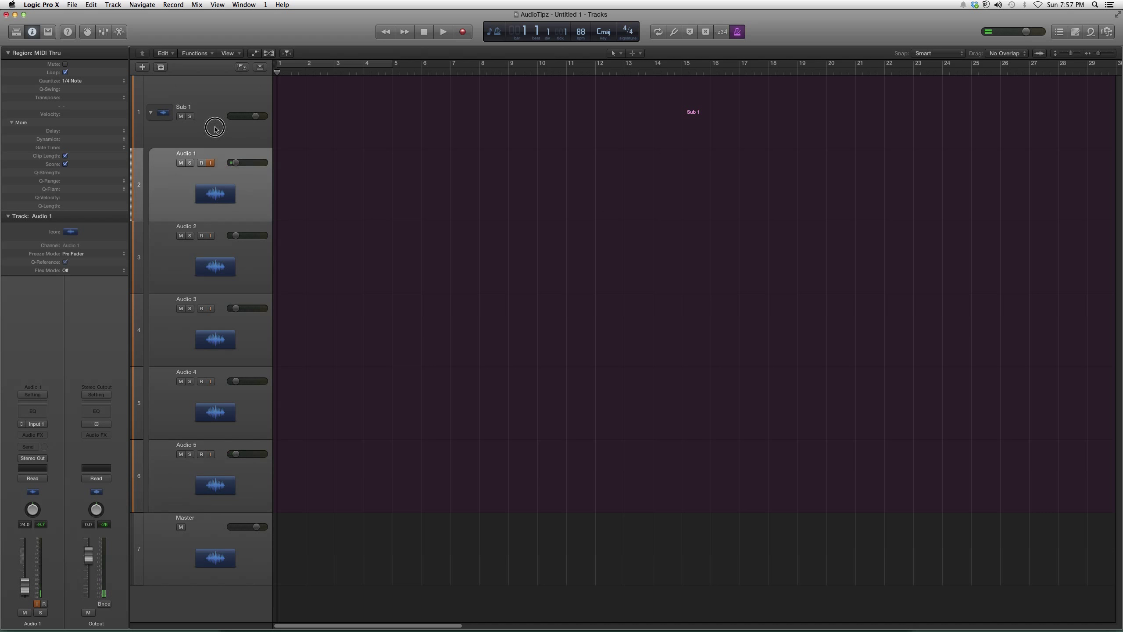
left_click(185, 107)
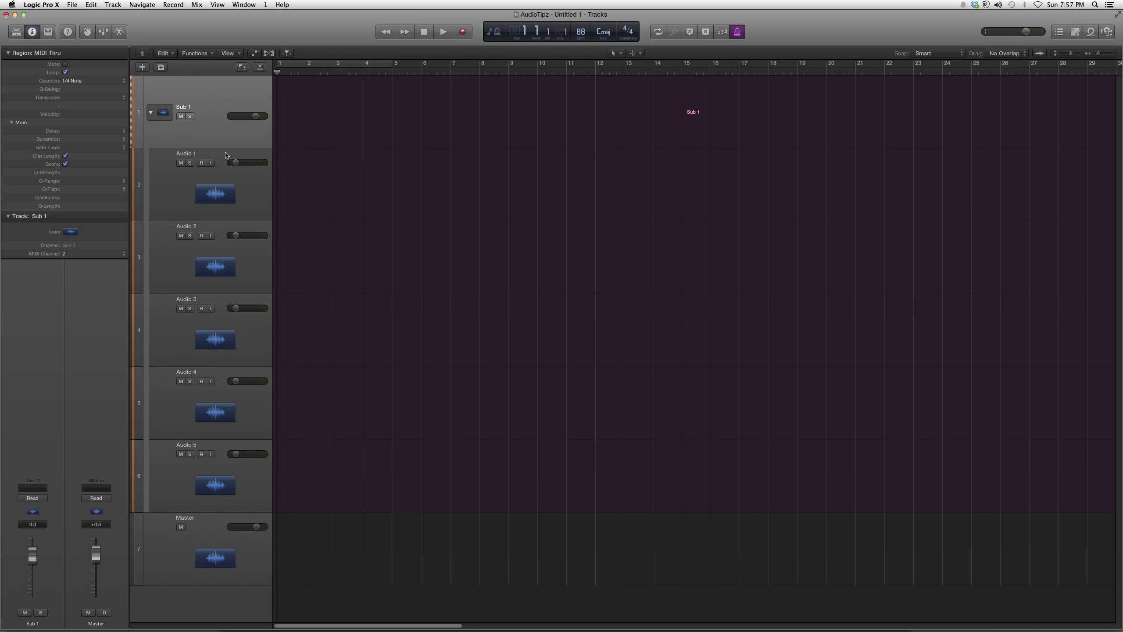
mouse_move(222, 127)
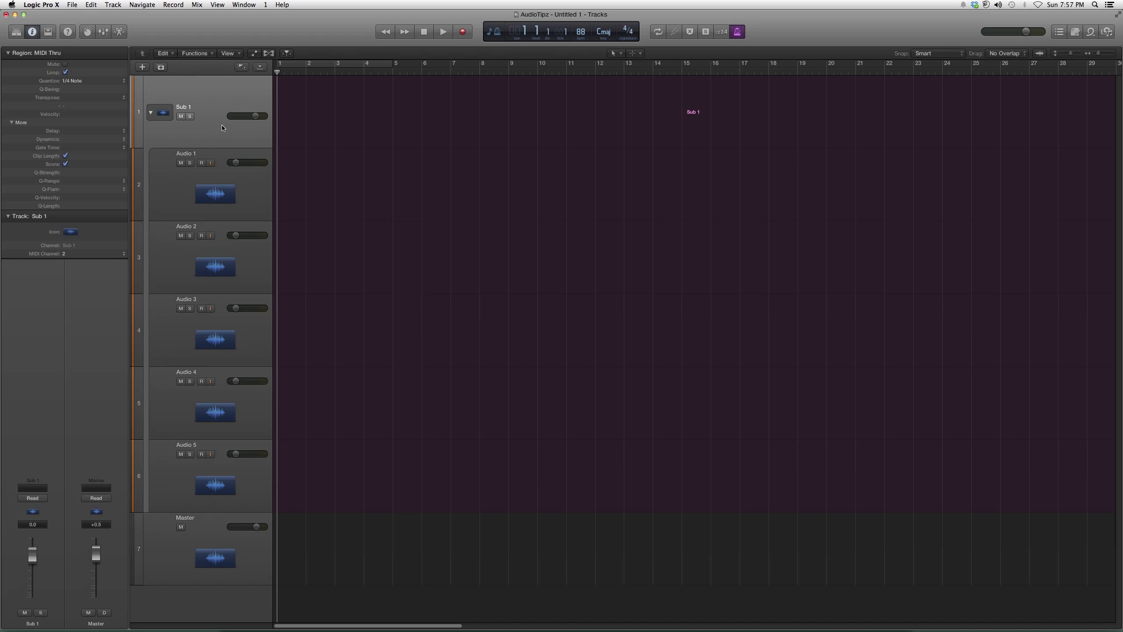
mouse_move(472, 234)
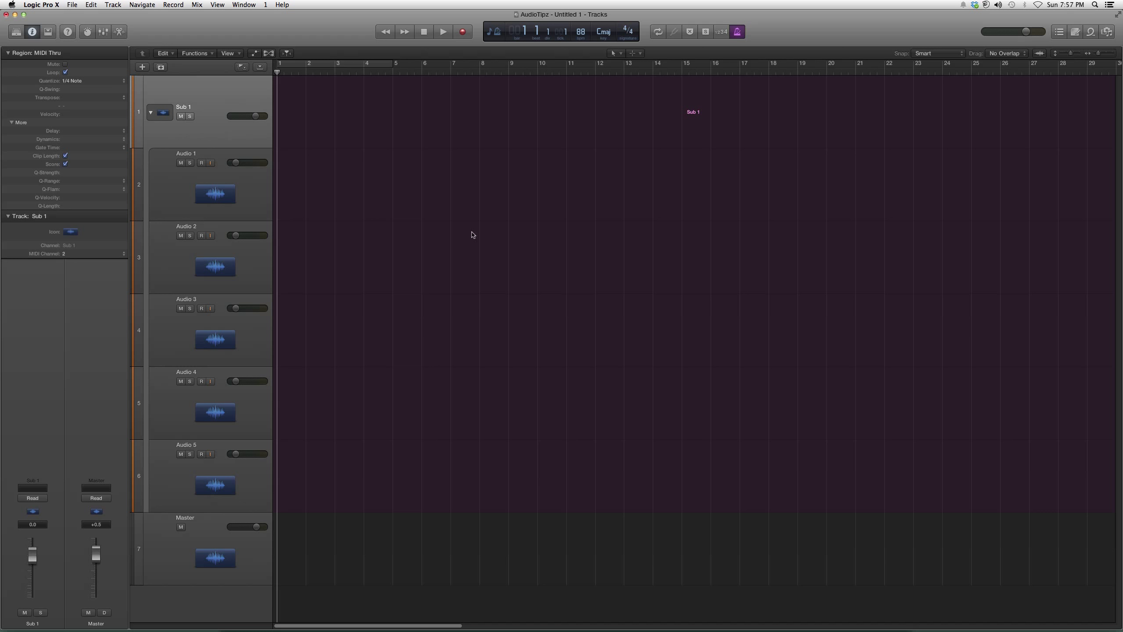
mouse_move(304, 252)
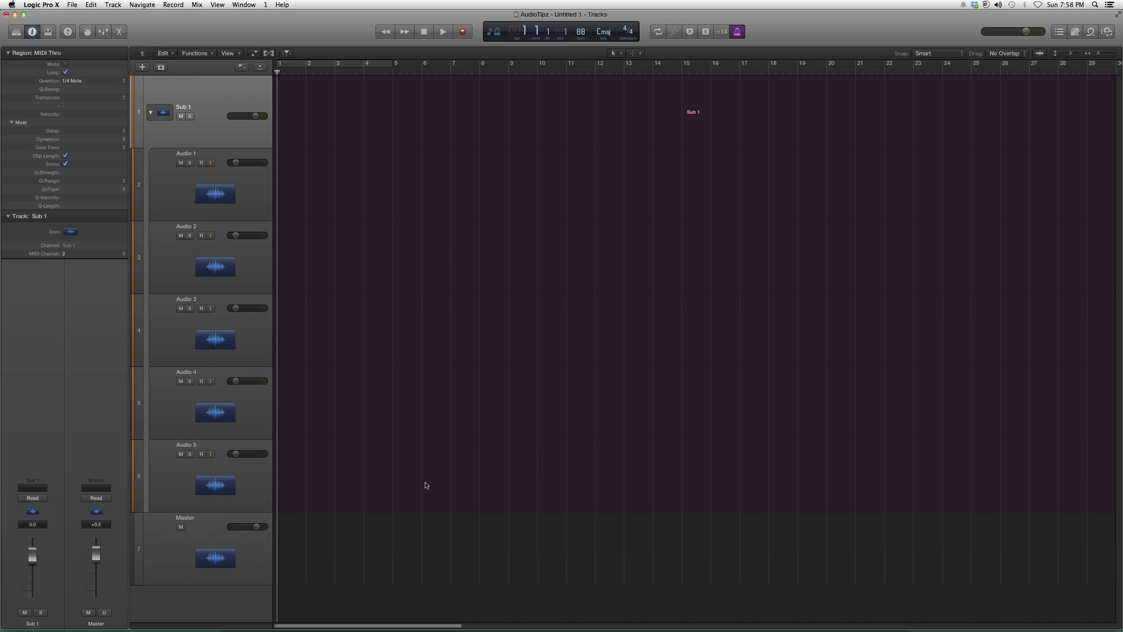
mouse_move(200, 84)
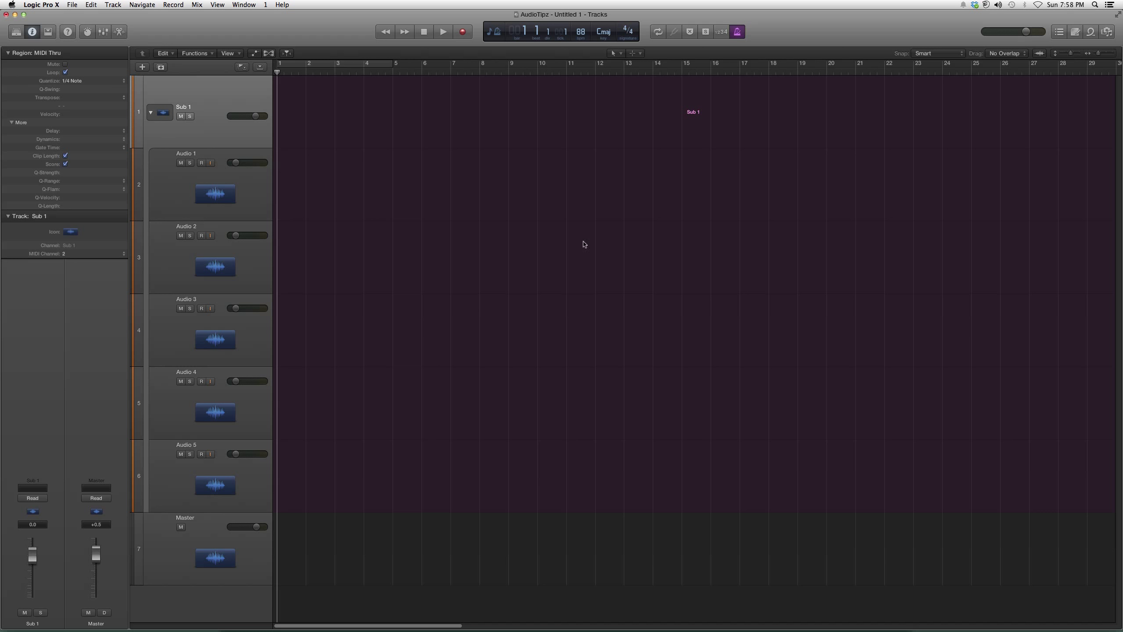
mouse_move(764, 333)
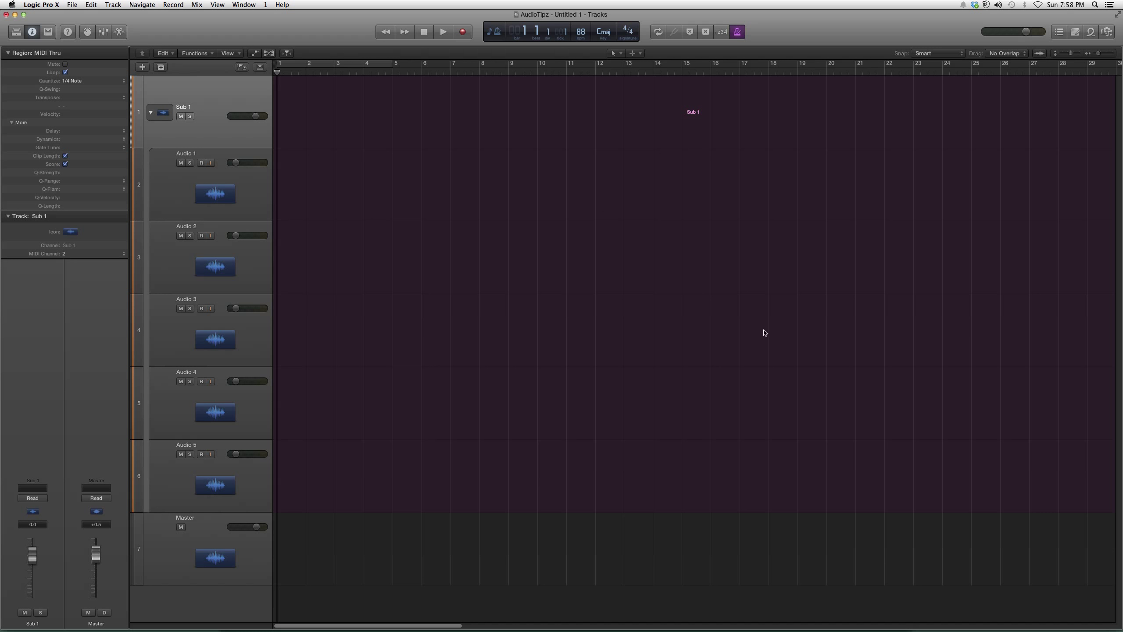
mouse_move(579, 221)
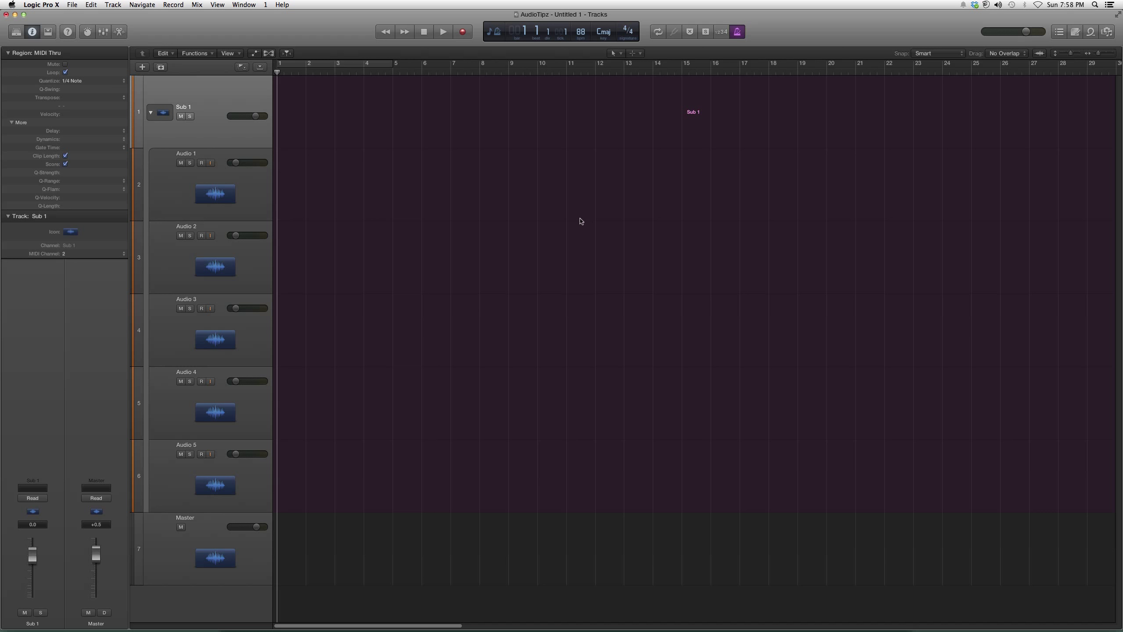
mouse_move(680, 294)
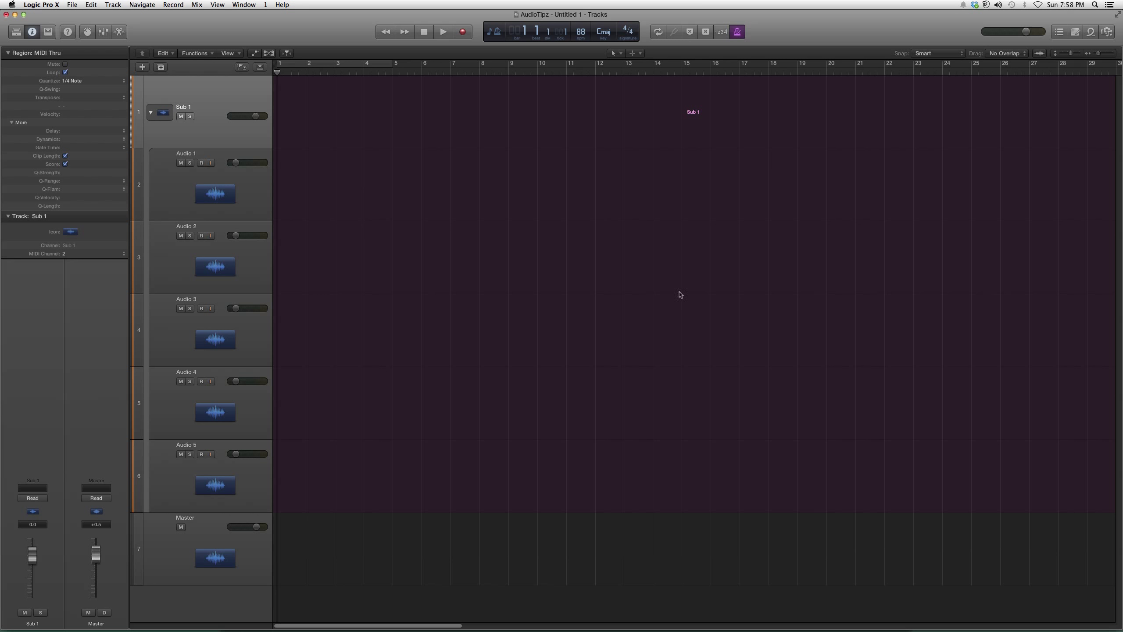
mouse_move(854, 501)
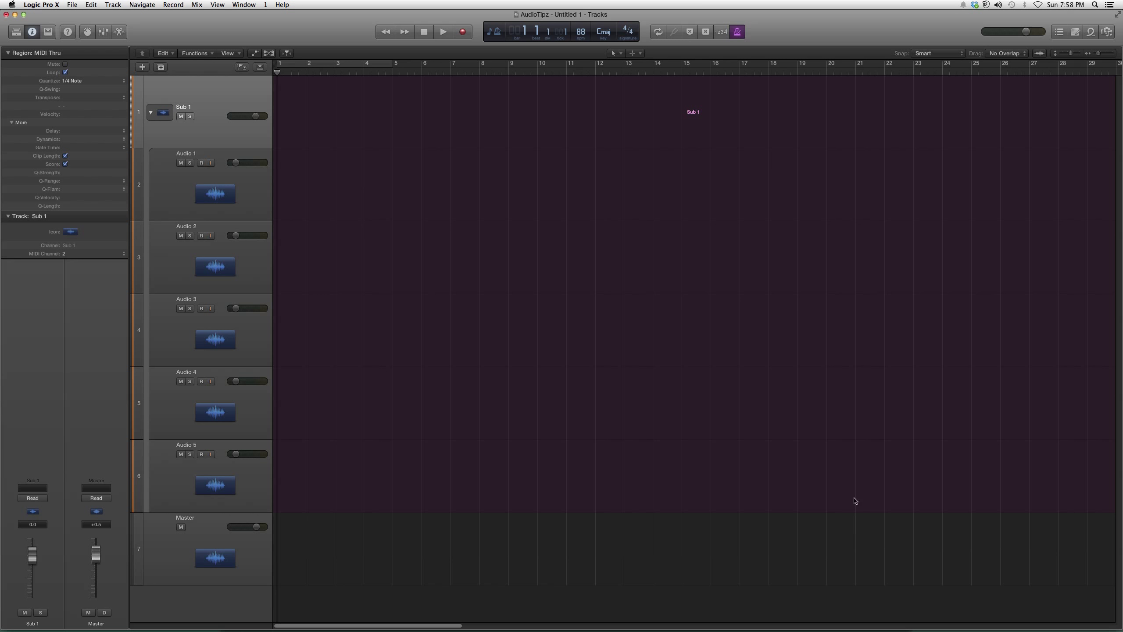